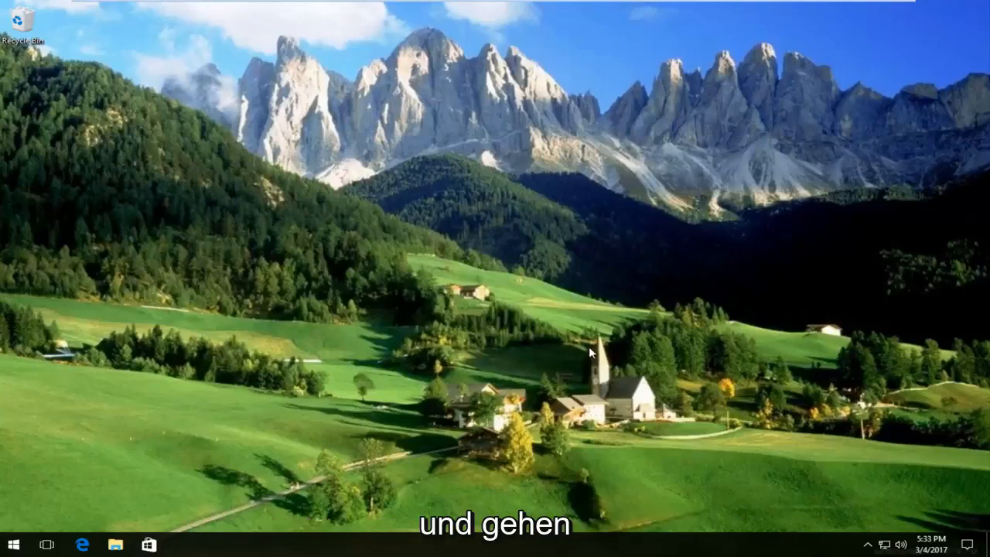
Search the Start menu for 'int' and launch the Internet Options Control Panel result
{"action": "left_click", "coordinate": [12, 545]}
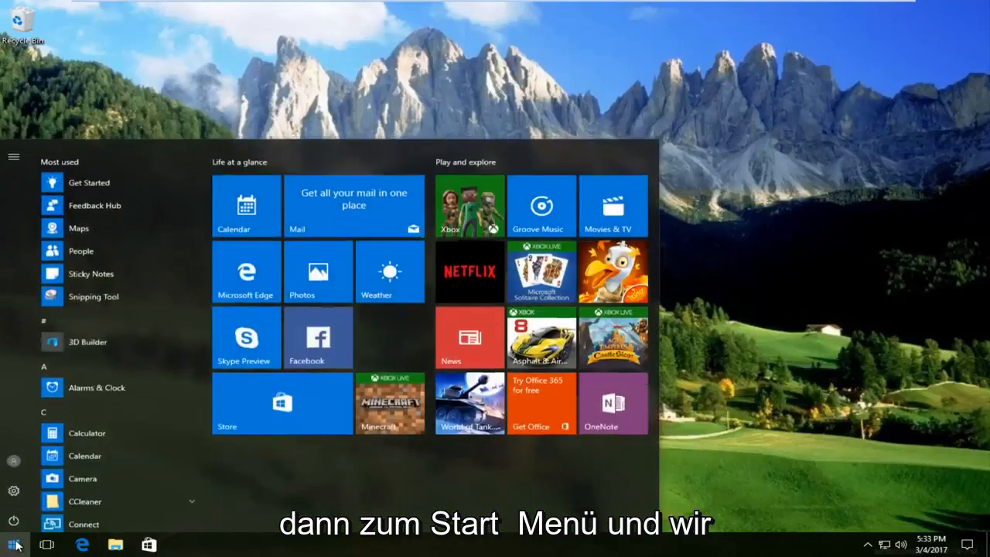
{"action": "type", "text": "internet options"}
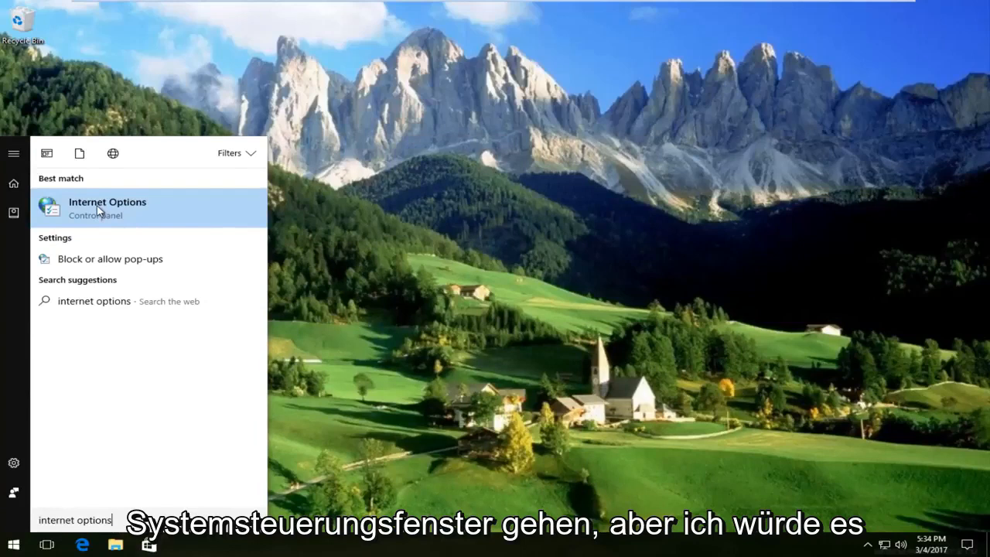
{"action": "mouse_move", "coordinate": [130, 195]}
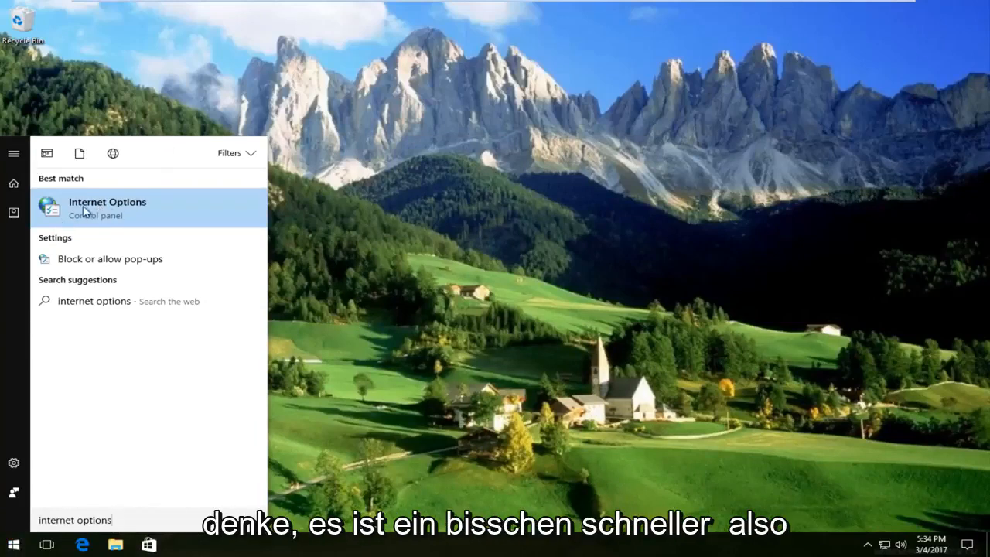
{"action": "left_click", "coordinate": [106, 207]}
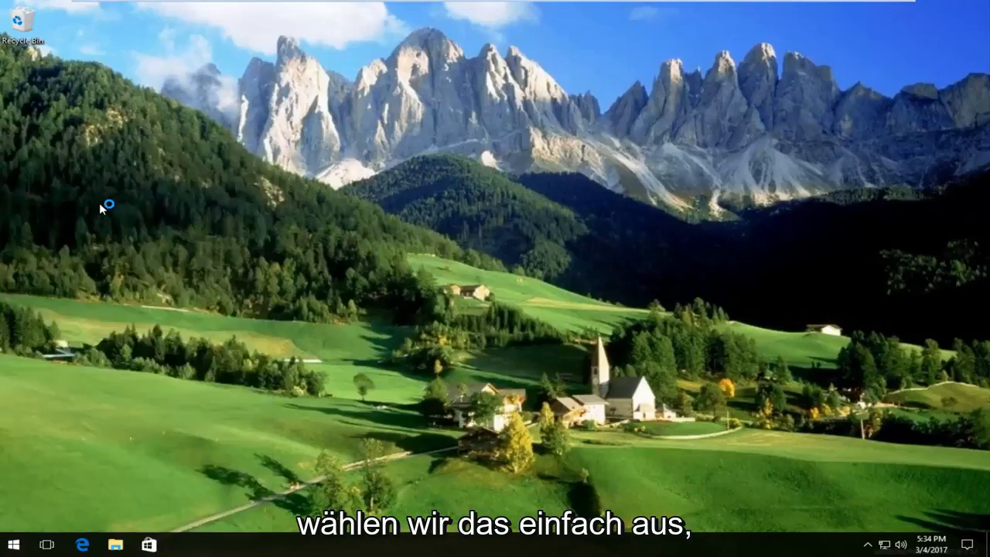
Show the Security zone settings in Internet Properties, with the Internet zone at Medium-high
{"action": "left_click", "coordinate": [182, 545]}
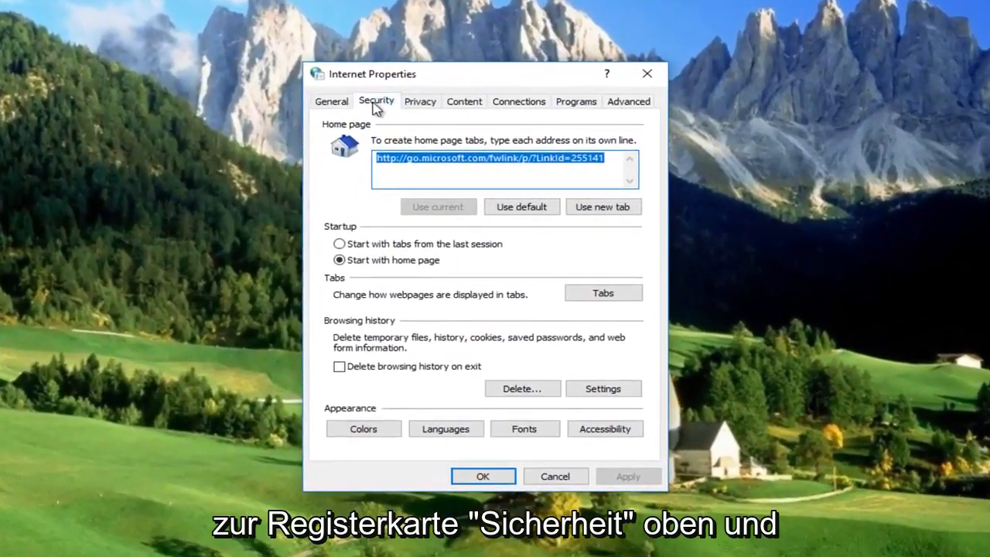
{"action": "left_click", "coordinate": [378, 101]}
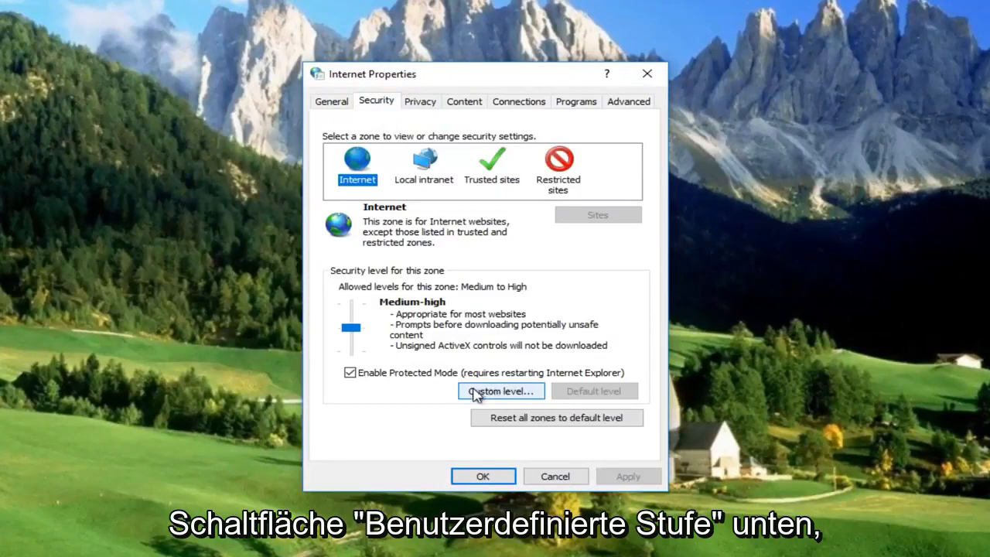
In the Internet zone's custom level, set 'Launching applications and unsafe files' to Prompt and confirm
{"action": "left_click", "coordinate": [501, 390]}
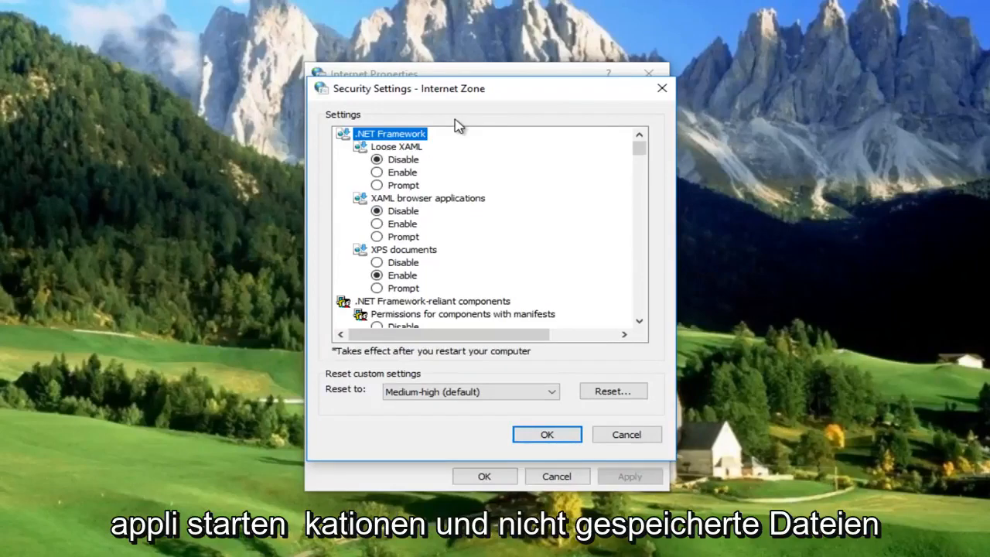
{"action": "scroll", "scroll_direction": "down", "scroll_amount": 3}
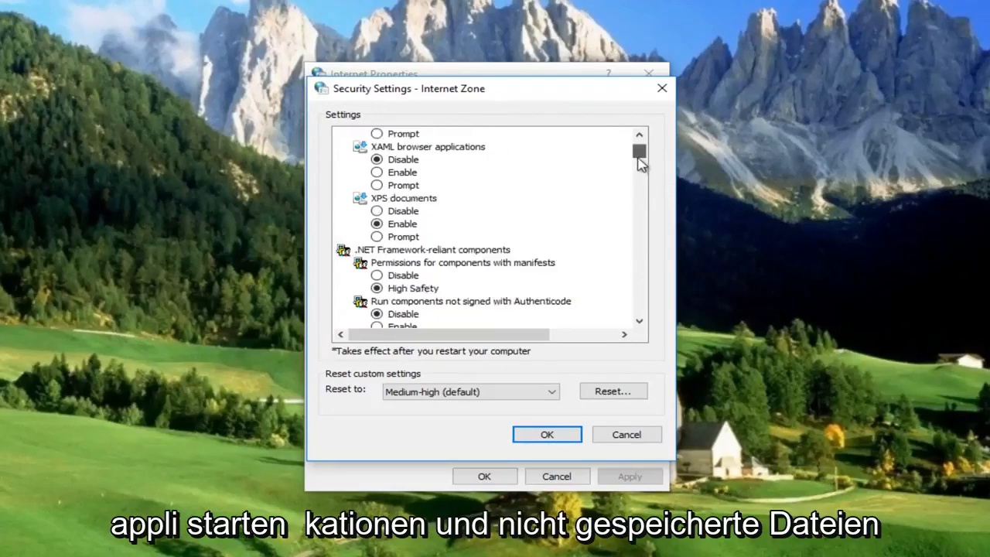
{"action": "scroll", "scroll_direction": "up", "scroll_amount": 3}
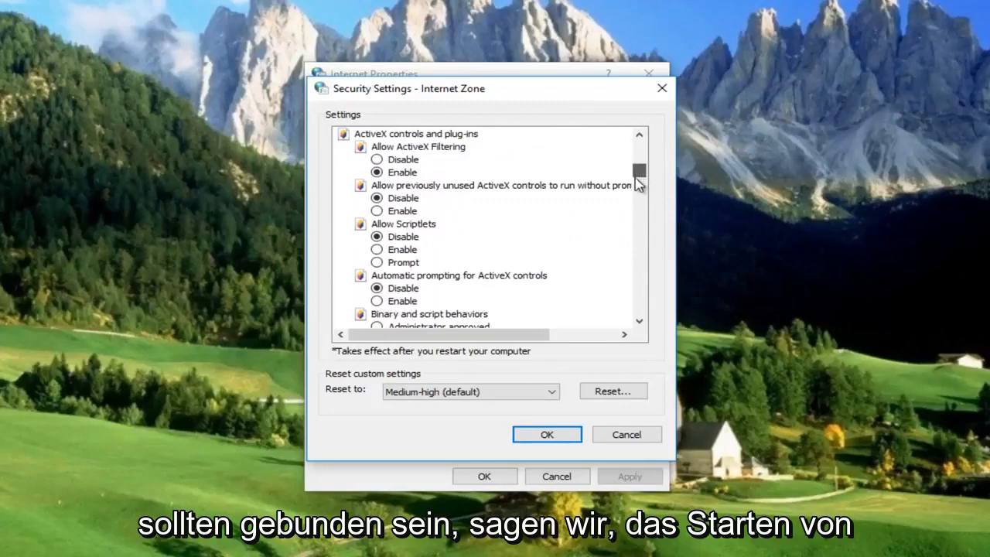
{"action": "scroll", "scroll_direction": "down", "scroll_amount": 3}
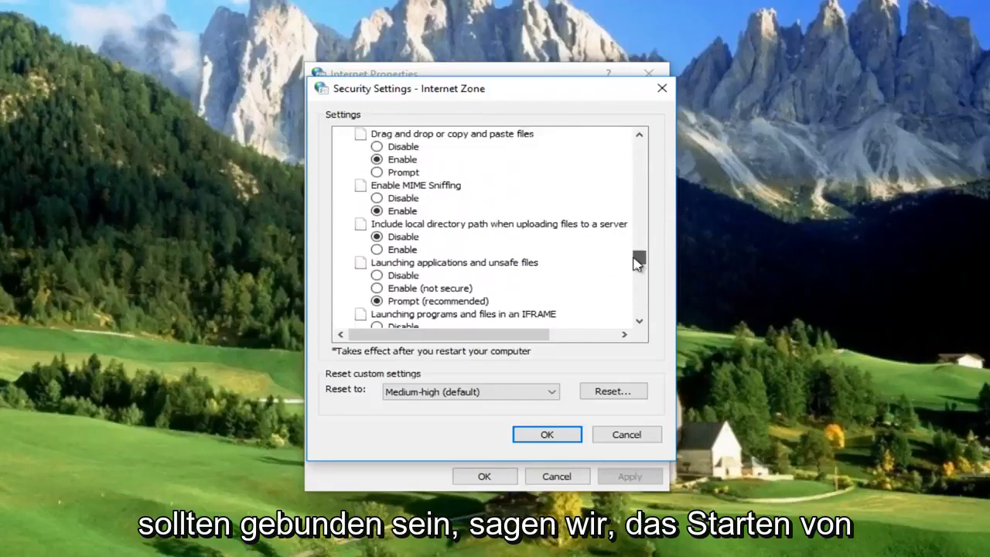
{"action": "scroll", "scroll_direction": "down", "scroll_amount": 3}
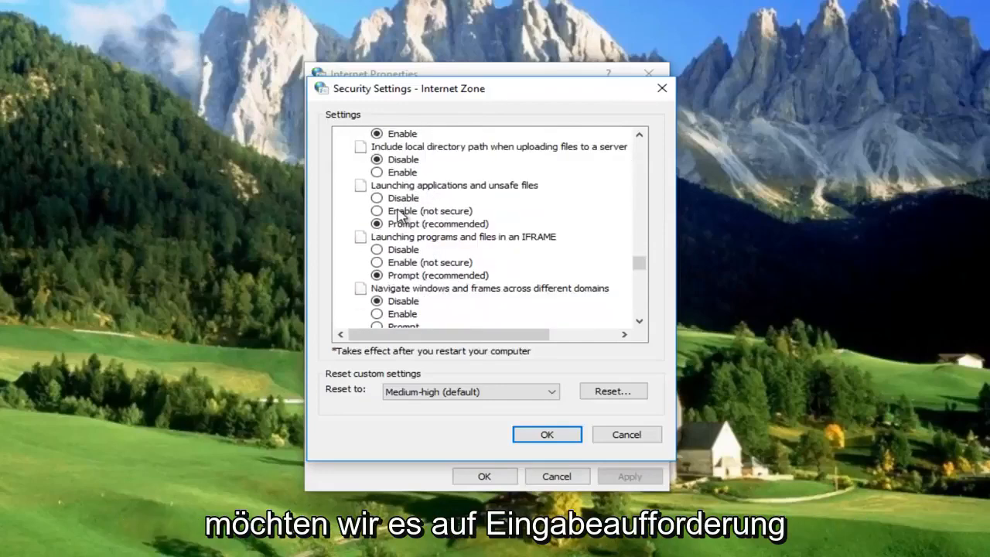
{"action": "left_click", "coordinate": [377, 223]}
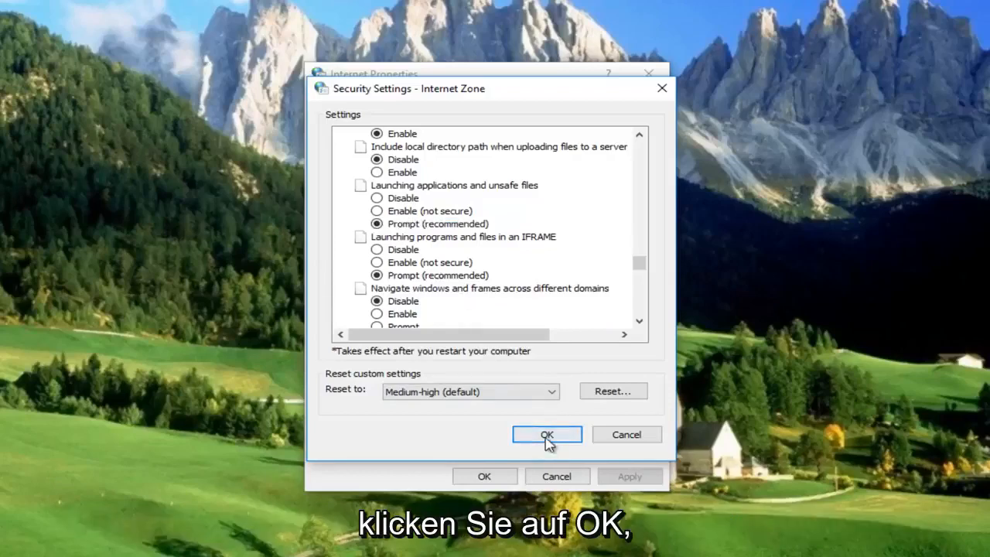
{"action": "left_click", "coordinate": [547, 433]}
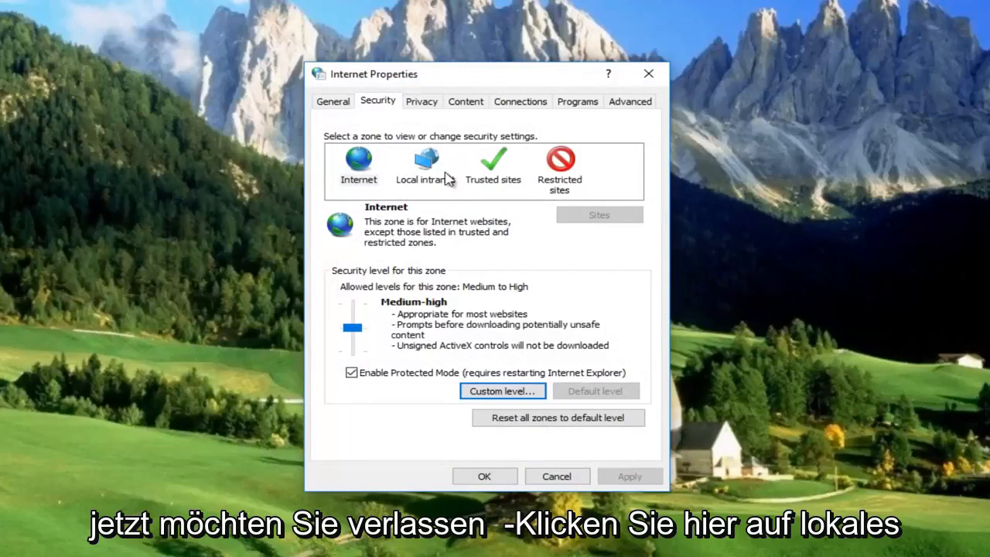
{"action": "mouse_move", "coordinate": [421, 163]}
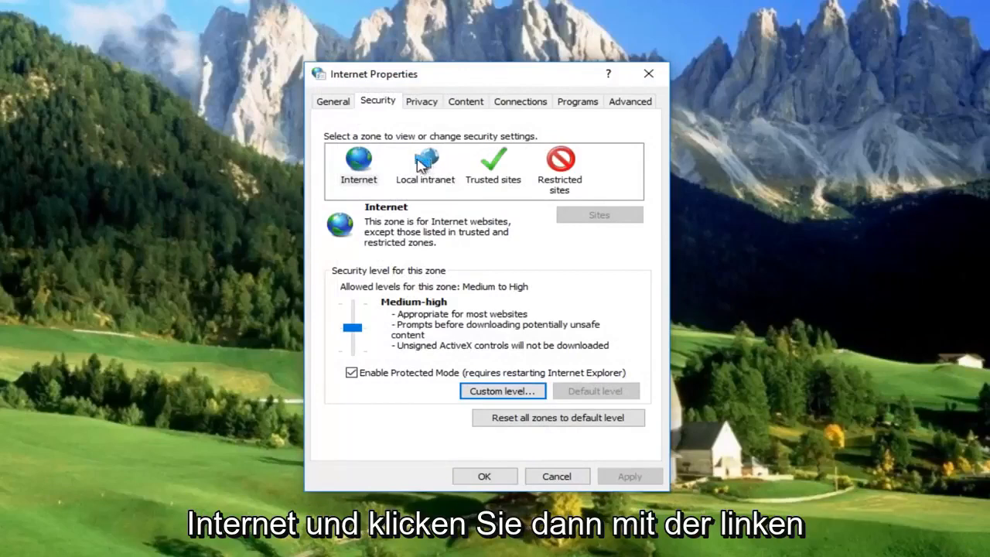
Uncheck the Local intranet zone's site inclusion options, including all network paths, and confirm
{"action": "left_click", "coordinate": [424, 164]}
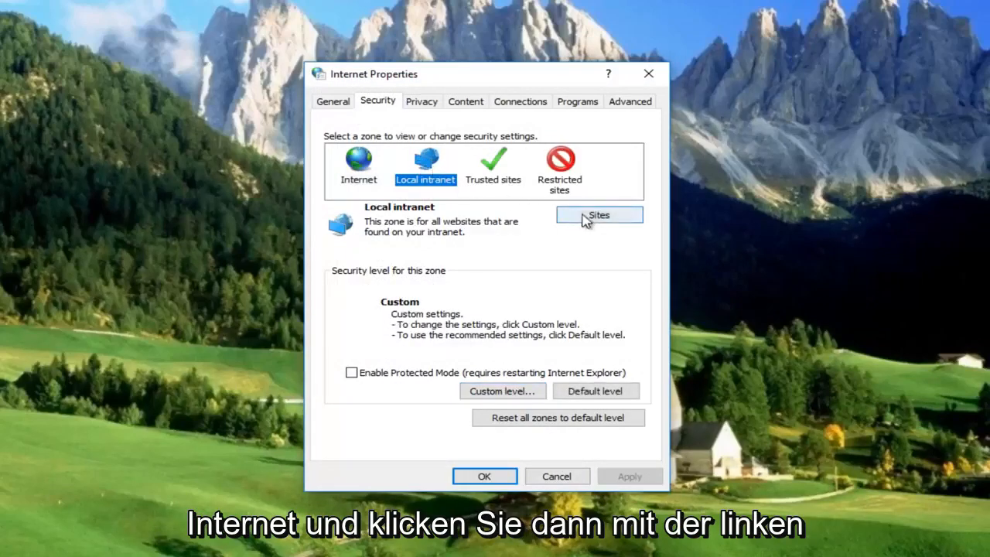
{"action": "left_click", "coordinate": [598, 215]}
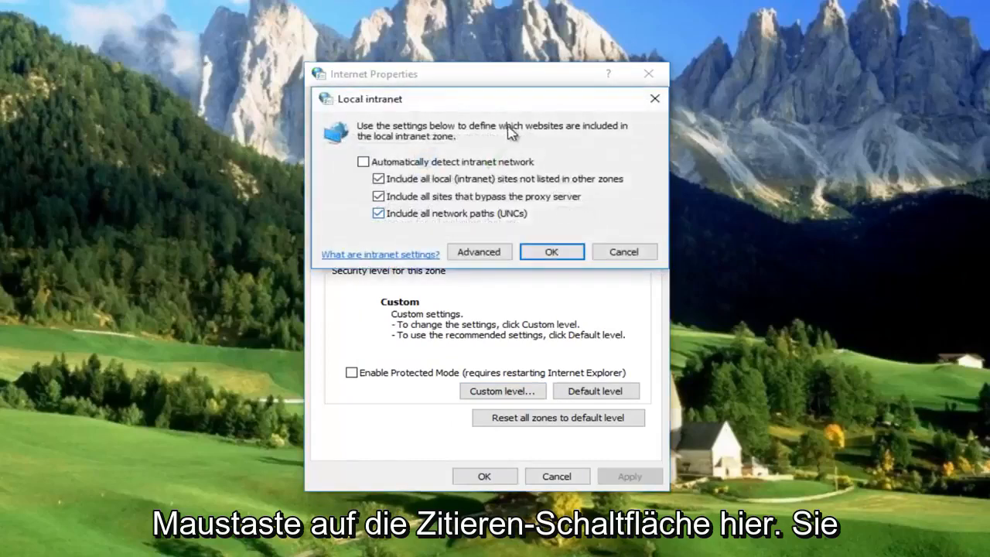
{"action": "mouse_move", "coordinate": [390, 189]}
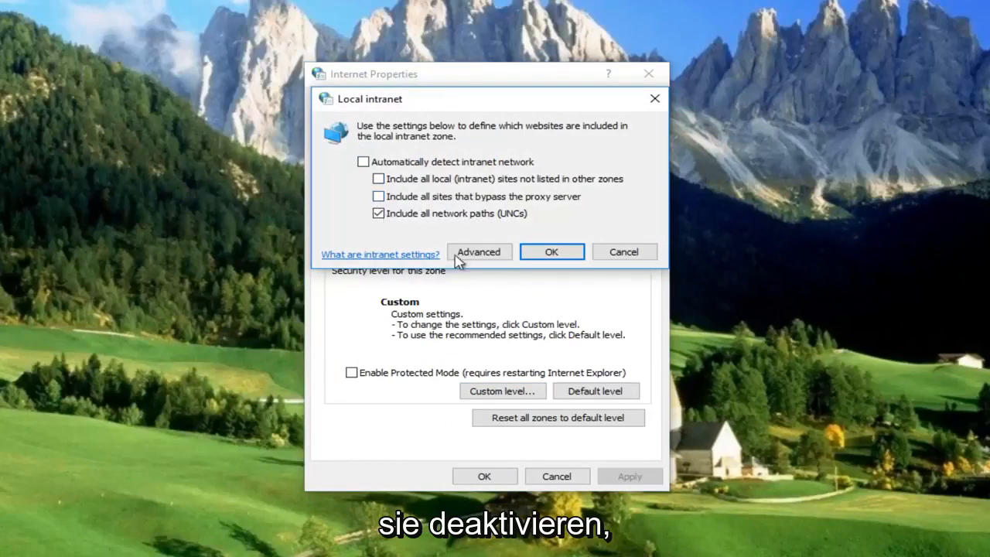
{"action": "left_click", "coordinate": [377, 214]}
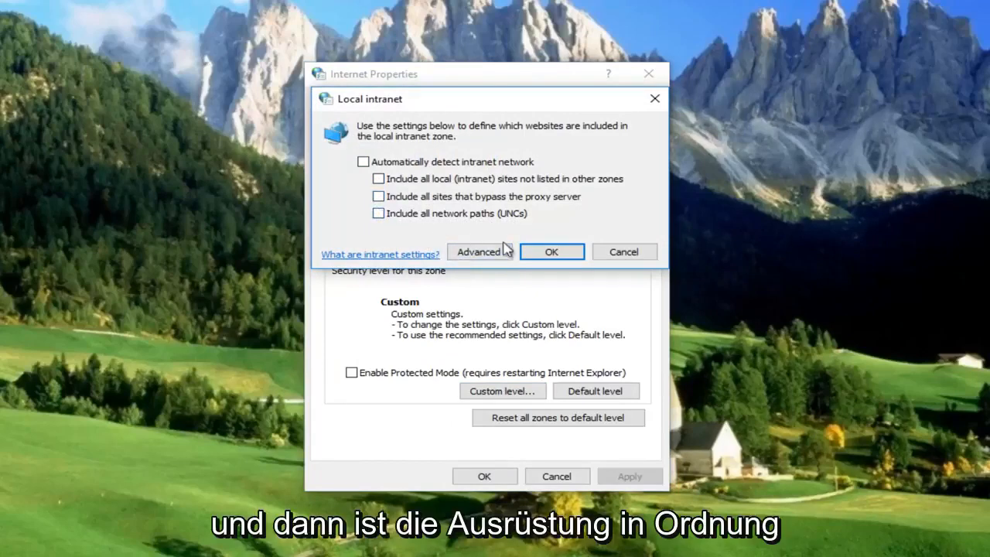
{"action": "left_click", "coordinate": [550, 251]}
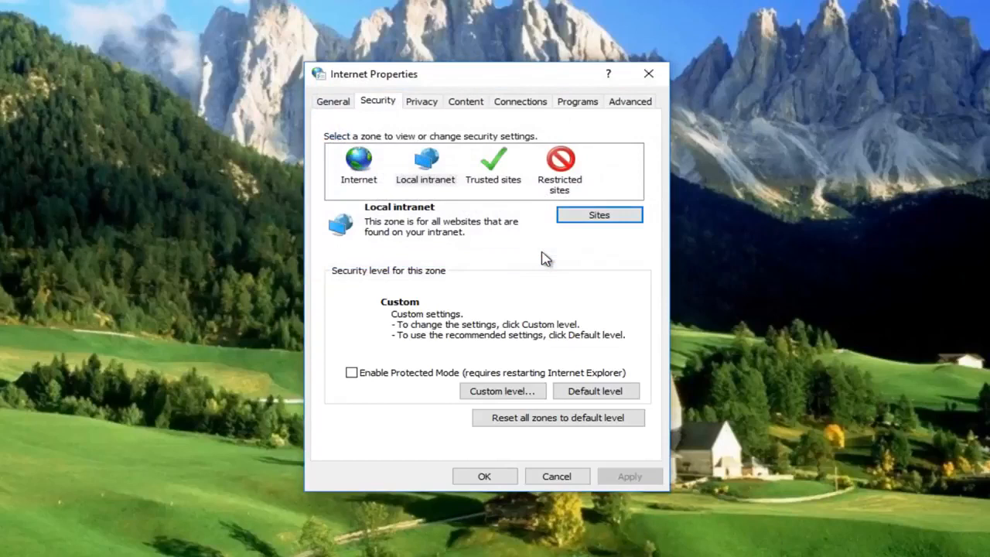
{"action": "mouse_move", "coordinate": [464, 185]}
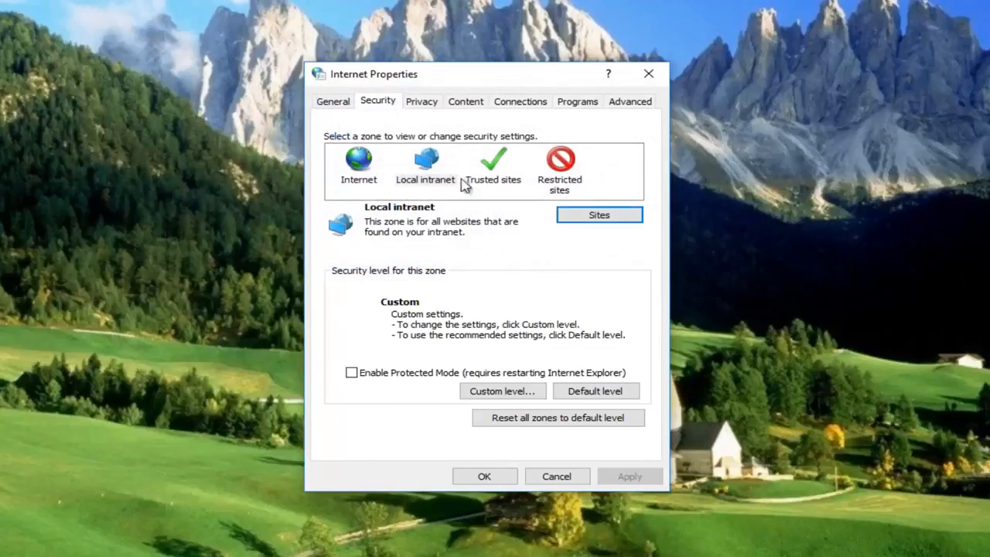
In the Local intranet custom level, set 'Launching applications and unsafe files' to Prompt and confirm the zone change
{"action": "left_click", "coordinate": [424, 167]}
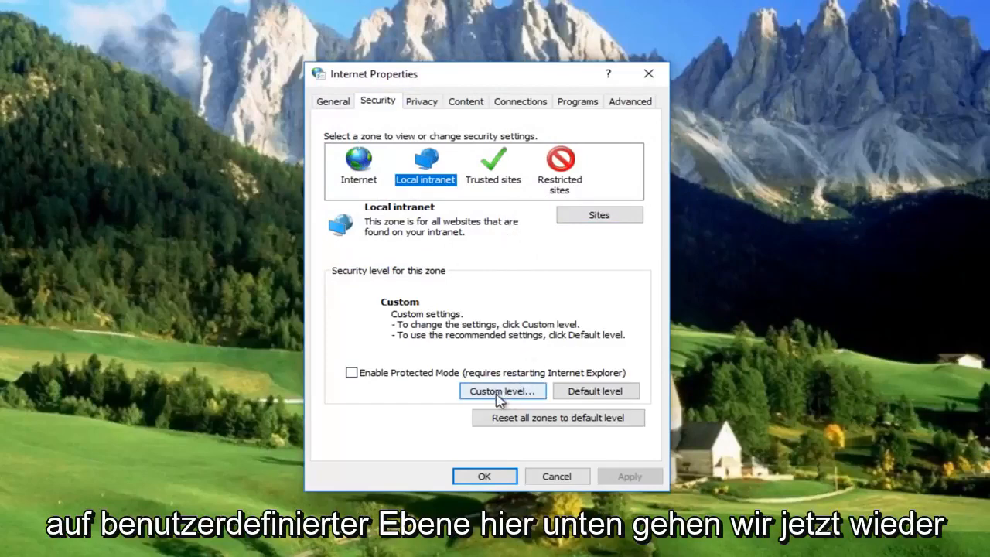
{"action": "left_click", "coordinate": [501, 390]}
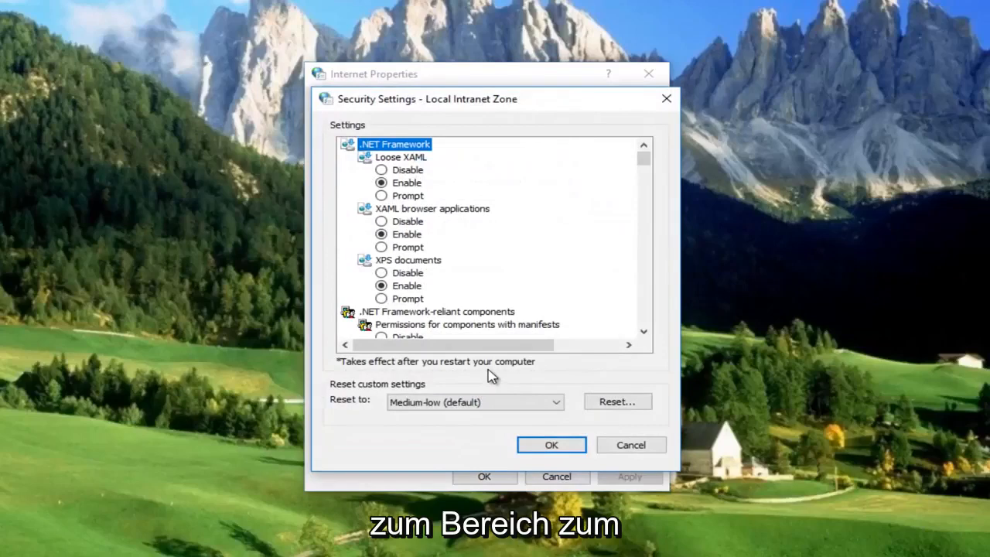
{"action": "mouse_move", "coordinate": [494, 353]}
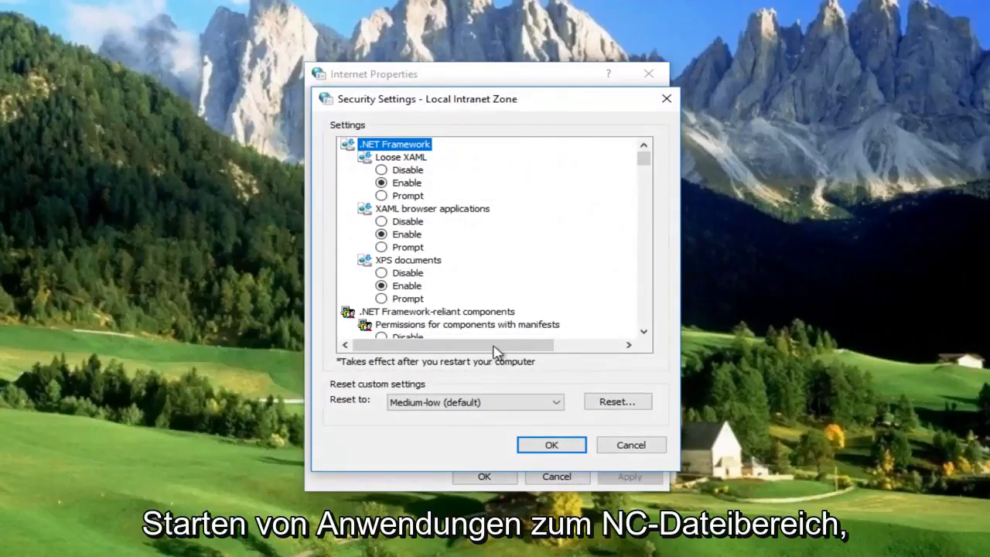
{"action": "scroll", "scroll_direction": "down", "scroll_amount": 3}
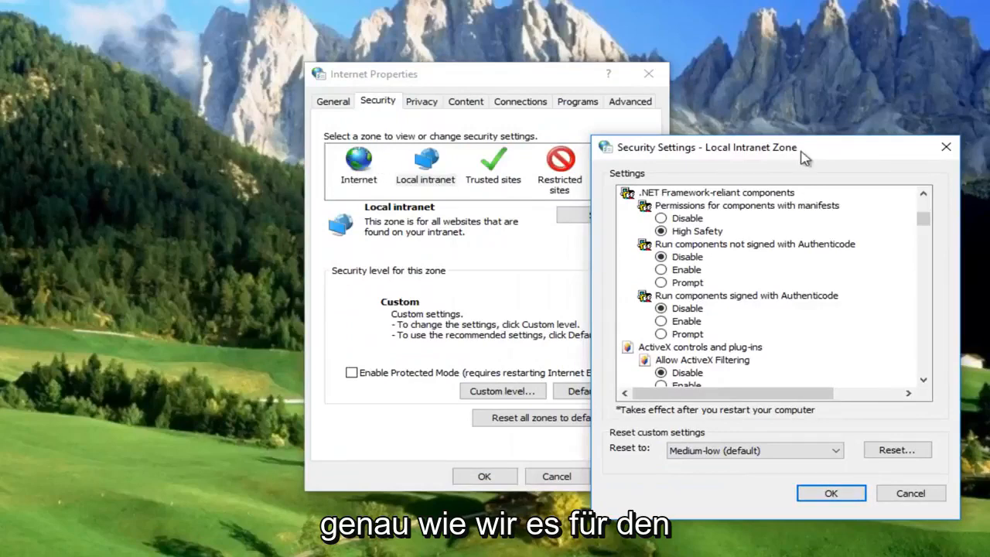
{"action": "left_click_drag", "start_coordinate": [773, 147], "coordinate": [525, 88]}
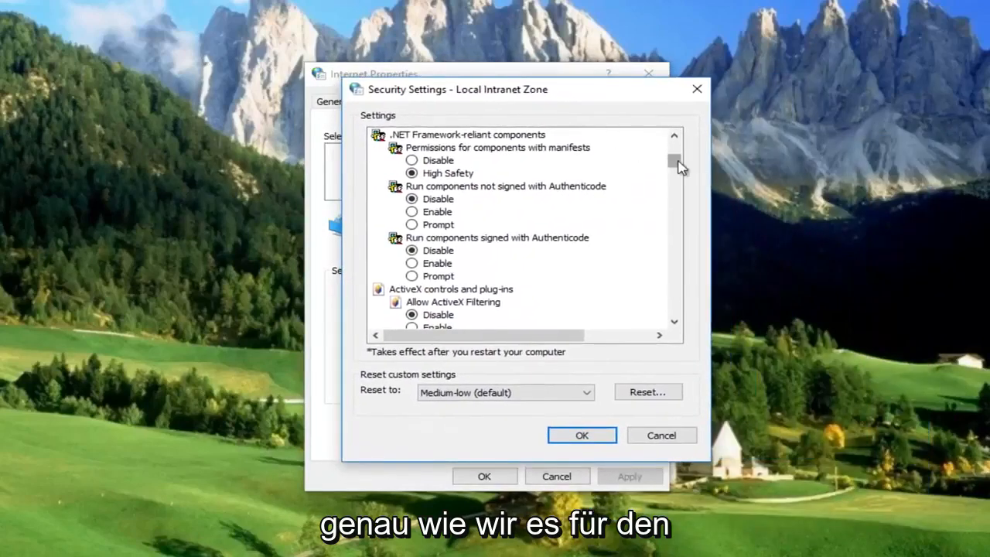
{"action": "scroll", "scroll_direction": "down", "scroll_amount": 3}
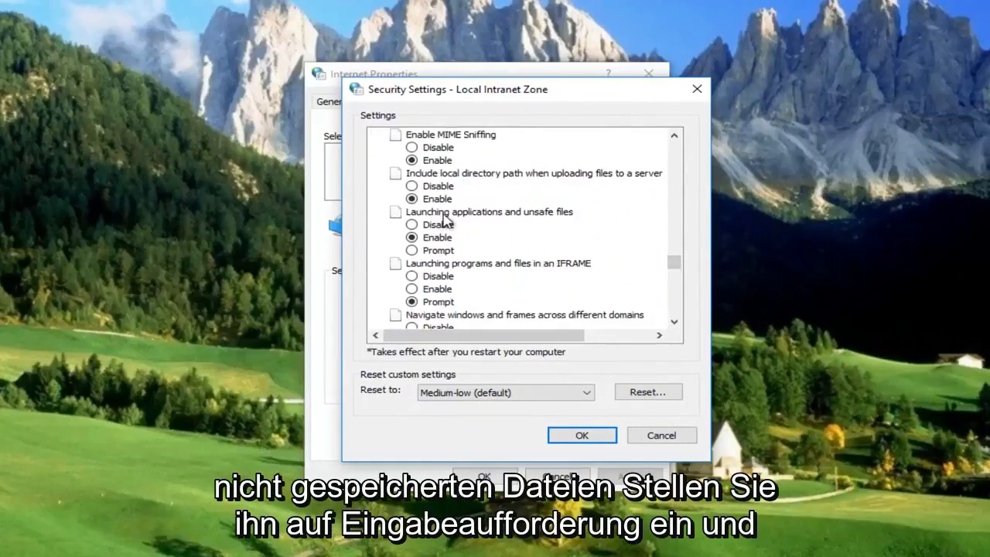
{"action": "left_click", "coordinate": [412, 251]}
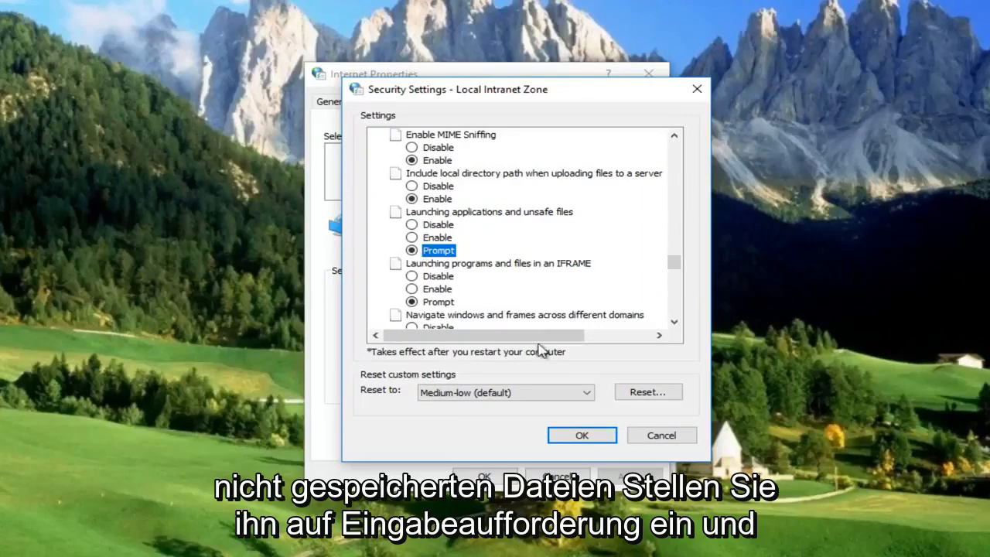
{"action": "left_click", "coordinate": [581, 435]}
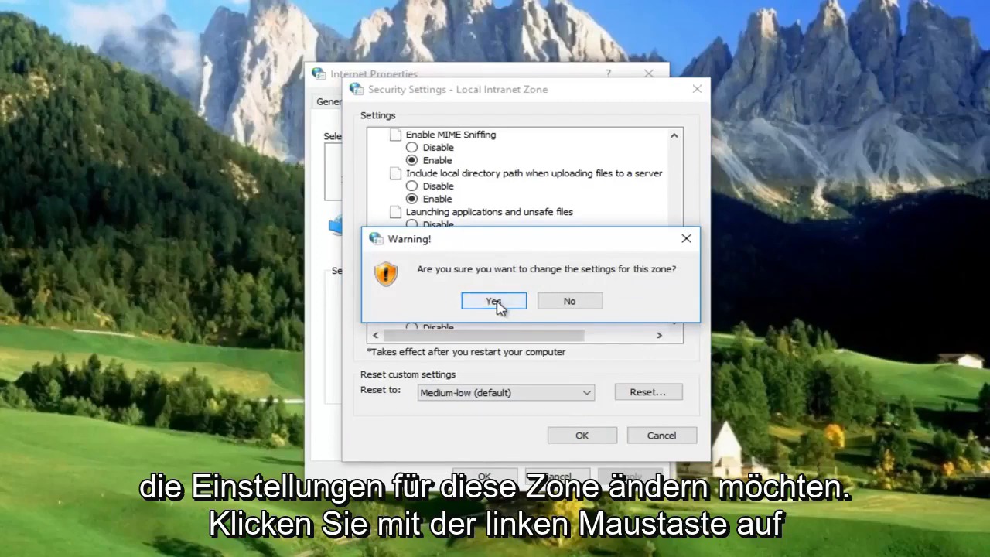
{"action": "left_click", "coordinate": [494, 300]}
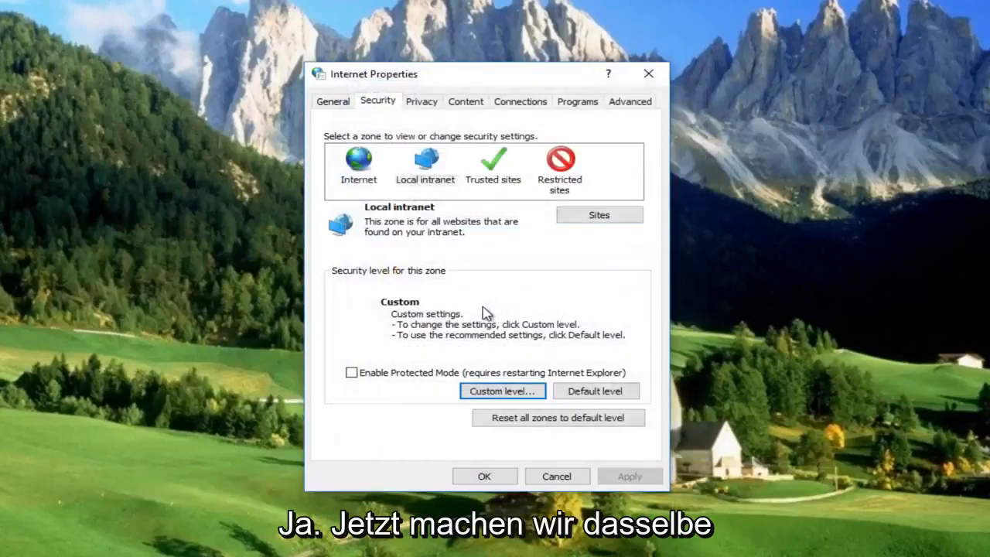
Review the Trusted sites custom level, verifying 'Launching applications and unsafe files' is already Prompt, and close it unchanged
{"action": "left_click", "coordinate": [492, 164]}
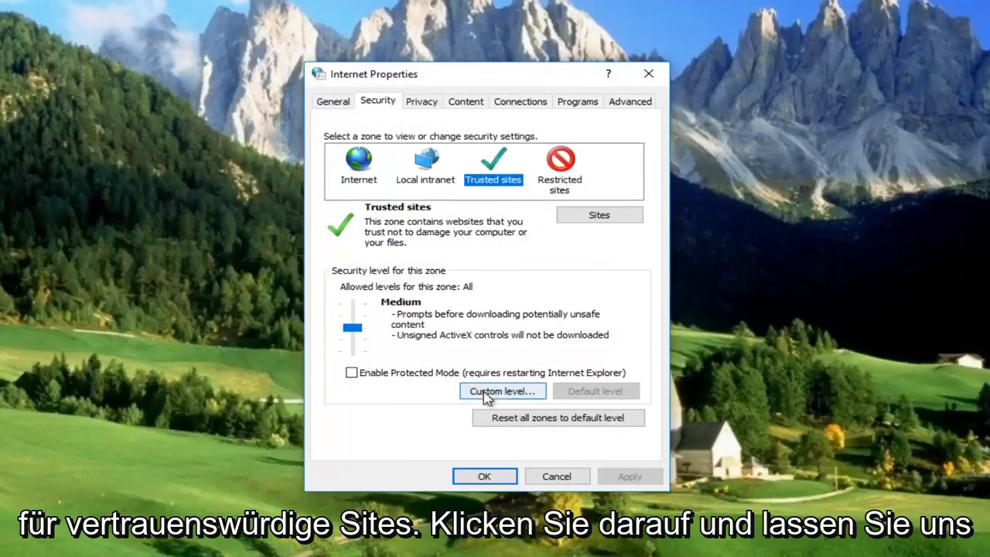
{"action": "left_click", "coordinate": [501, 389]}
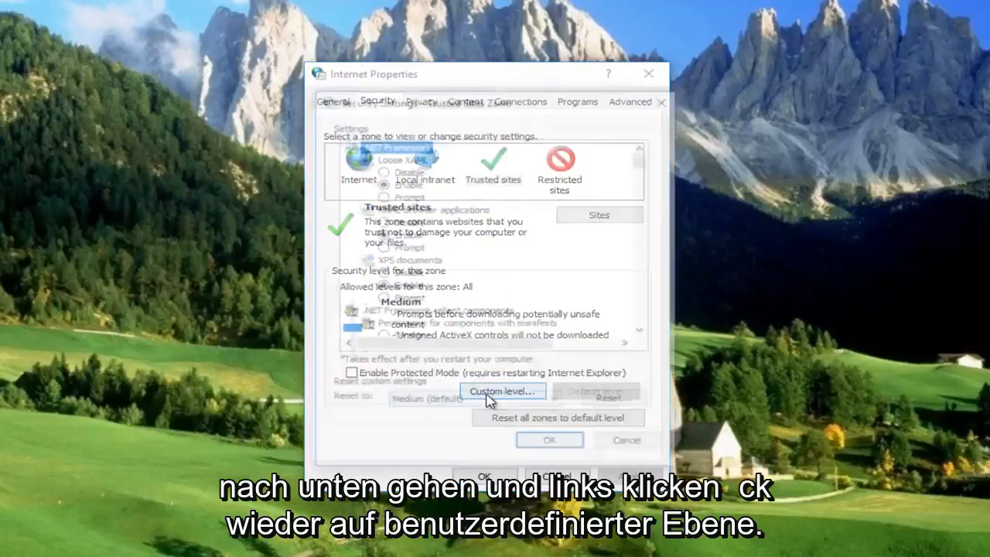
{"action": "left_click", "coordinate": [501, 389]}
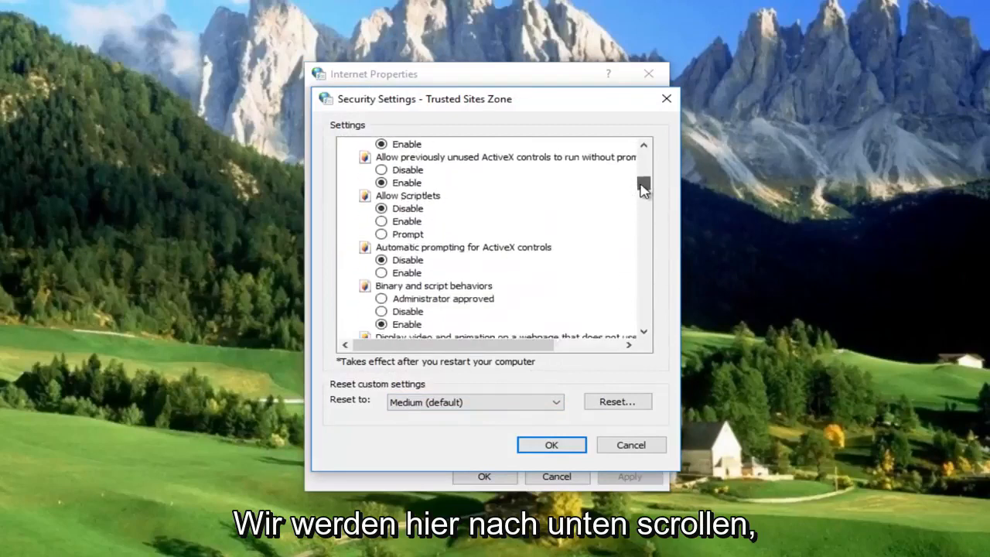
{"action": "scroll", "scroll_direction": "down", "scroll_amount": 3}
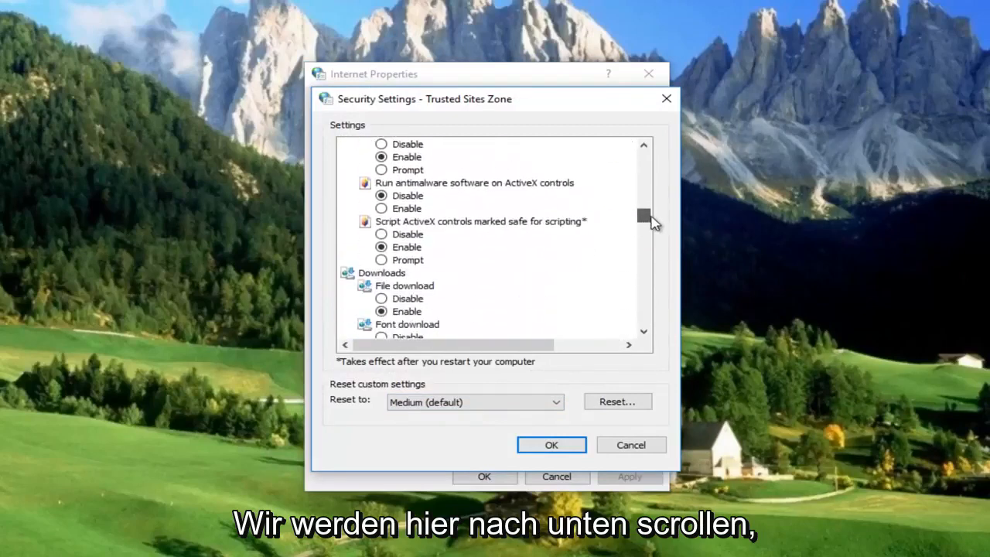
{"action": "scroll", "scroll_direction": "down", "scroll_amount": 3}
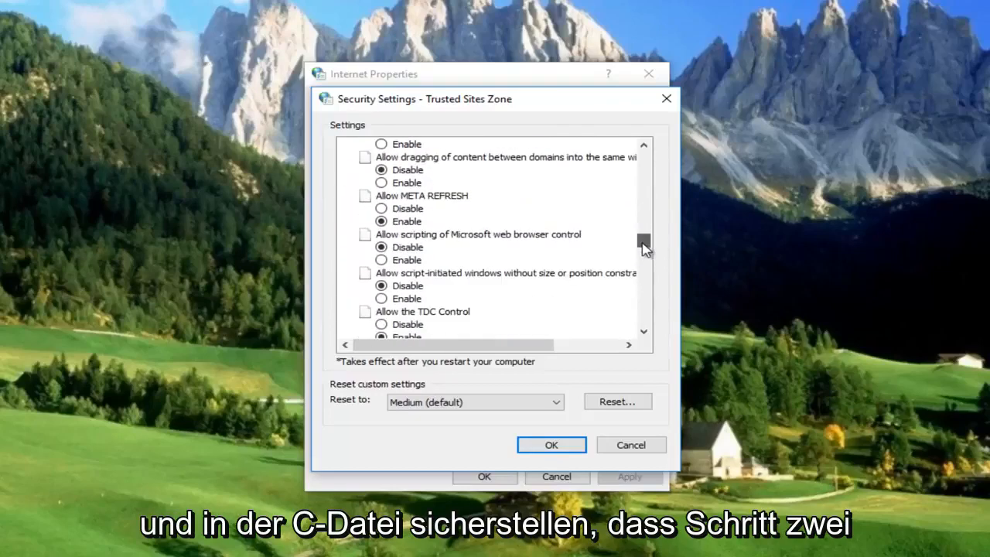
{"action": "scroll", "scroll_direction": "down", "scroll_amount": 3}
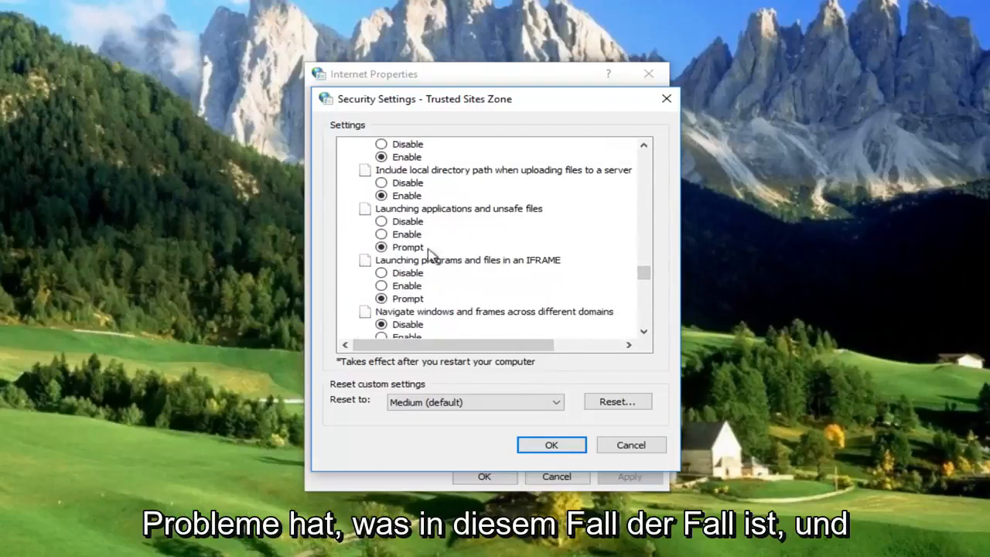
{"action": "left_click", "coordinate": [550, 445]}
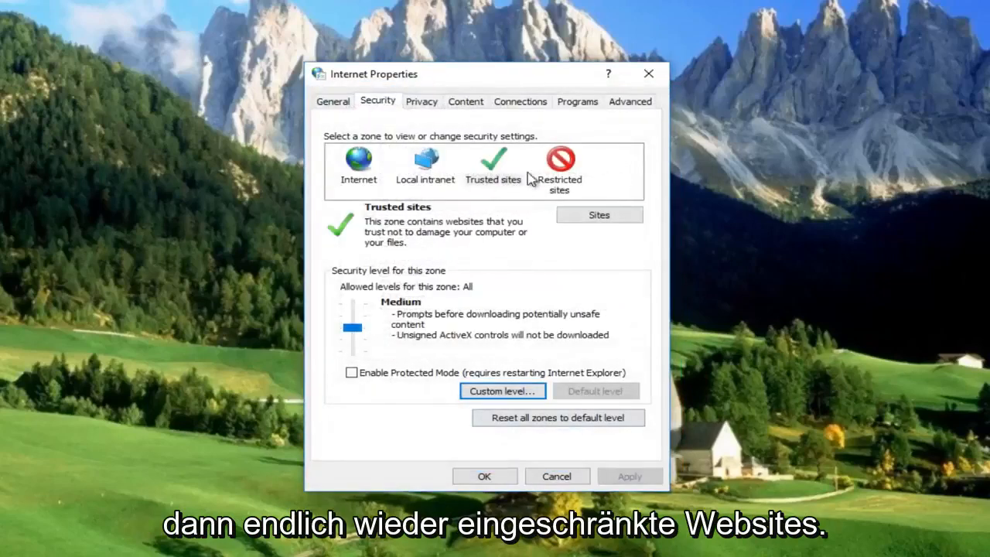
In the Restricted sites custom level, set 'Launching applications and unsafe files' to Prompt and confirm the zone change
{"action": "left_click", "coordinate": [560, 162]}
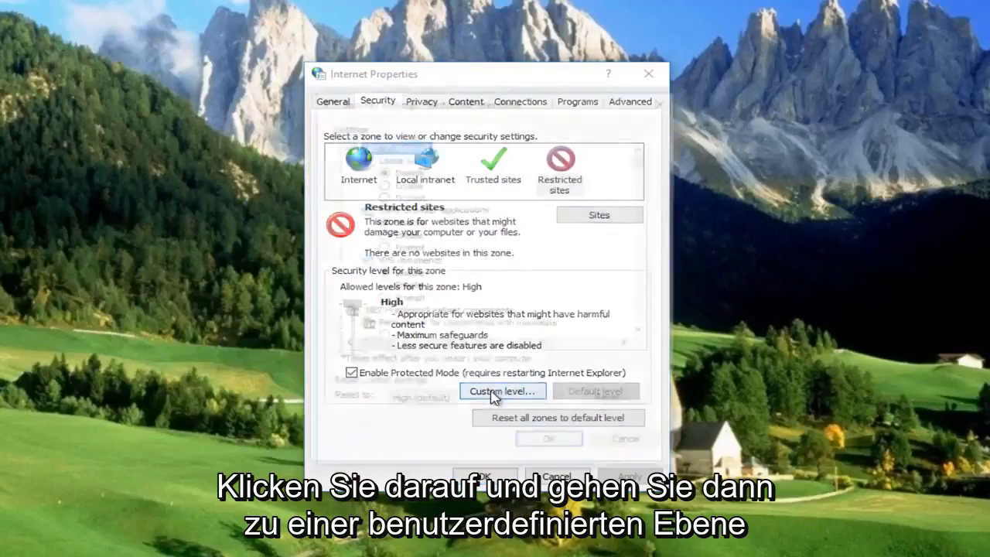
{"action": "left_click", "coordinate": [502, 390]}
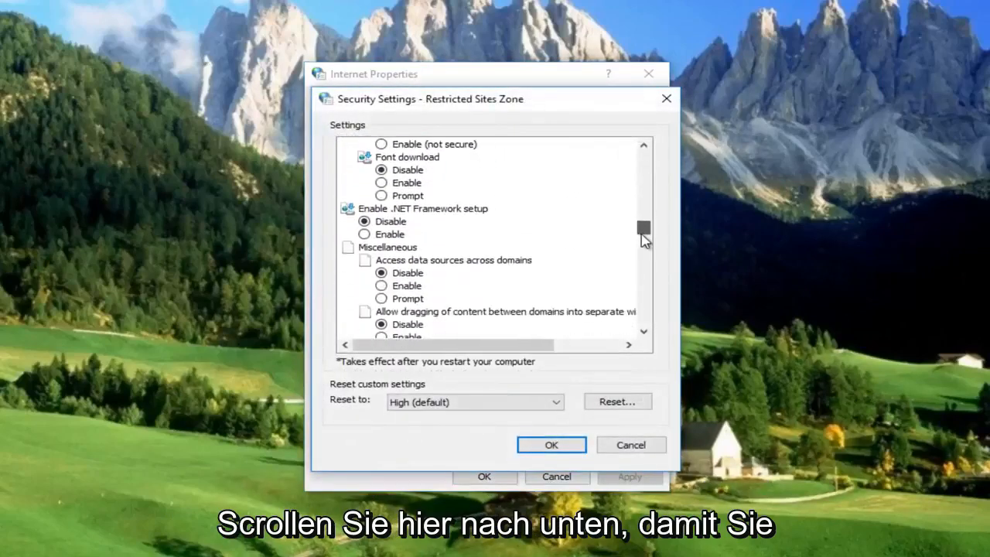
{"action": "scroll", "scroll_direction": "down", "scroll_amount": 3}
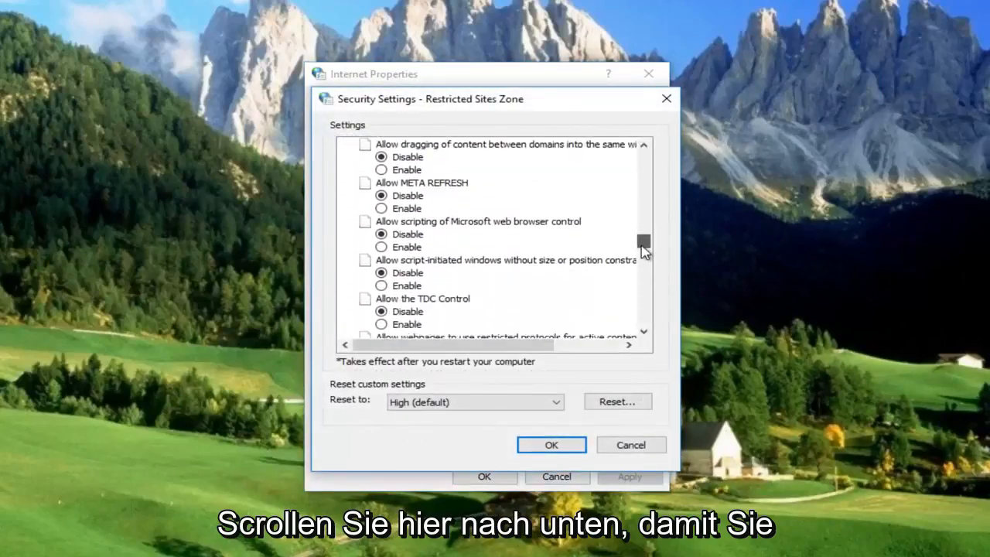
{"action": "scroll", "scroll_direction": "down", "scroll_amount": 3}
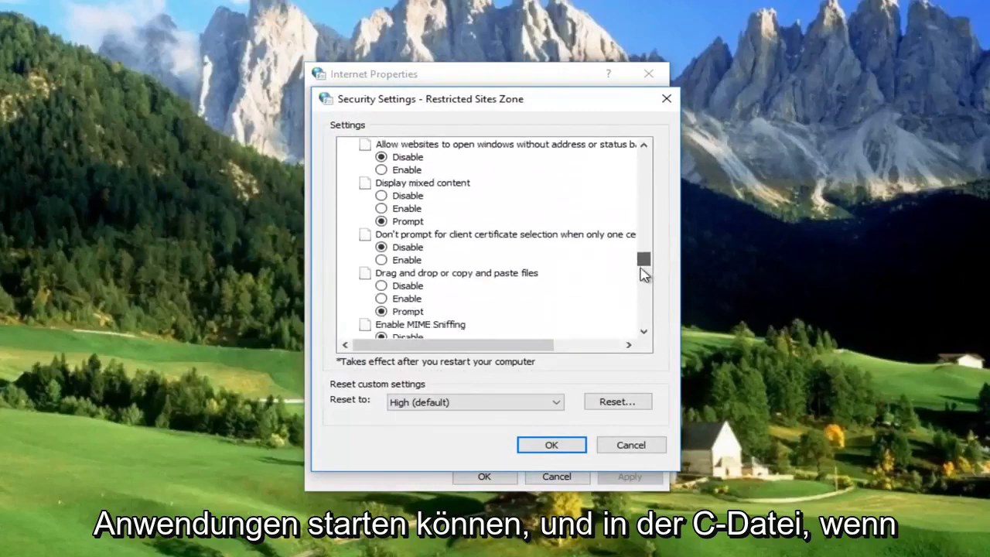
{"action": "scroll", "scroll_direction": "down", "scroll_amount": 3}
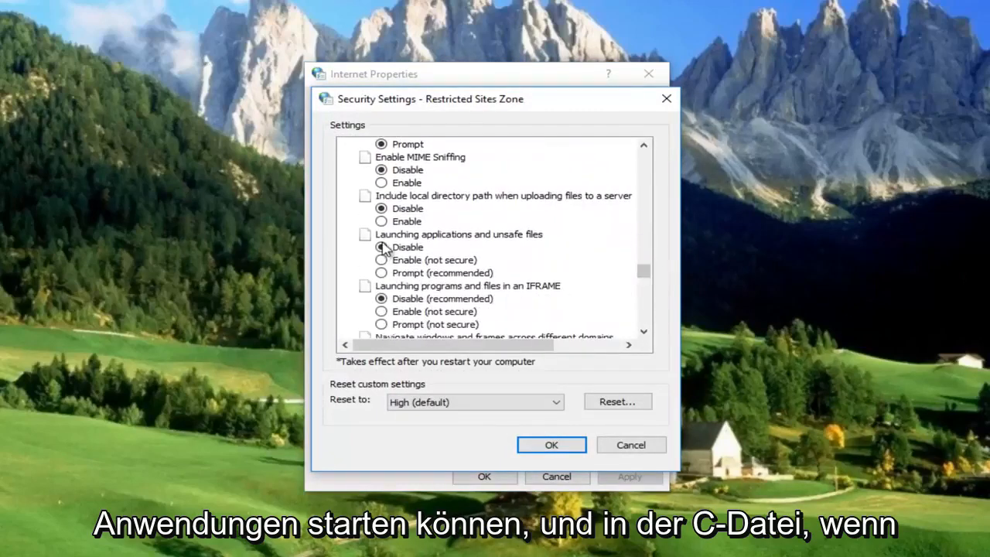
{"action": "mouse_move", "coordinate": [387, 281]}
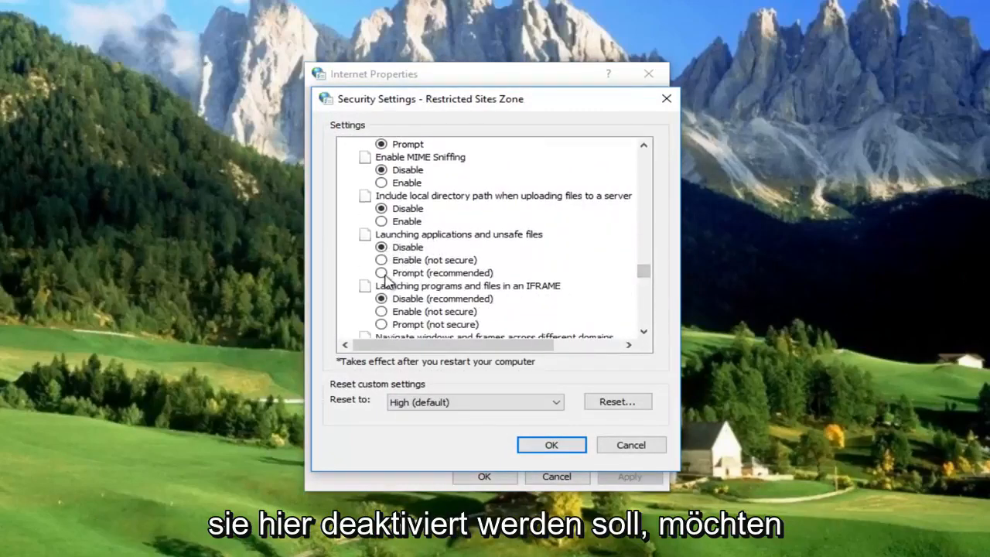
{"action": "left_click", "coordinate": [380, 272]}
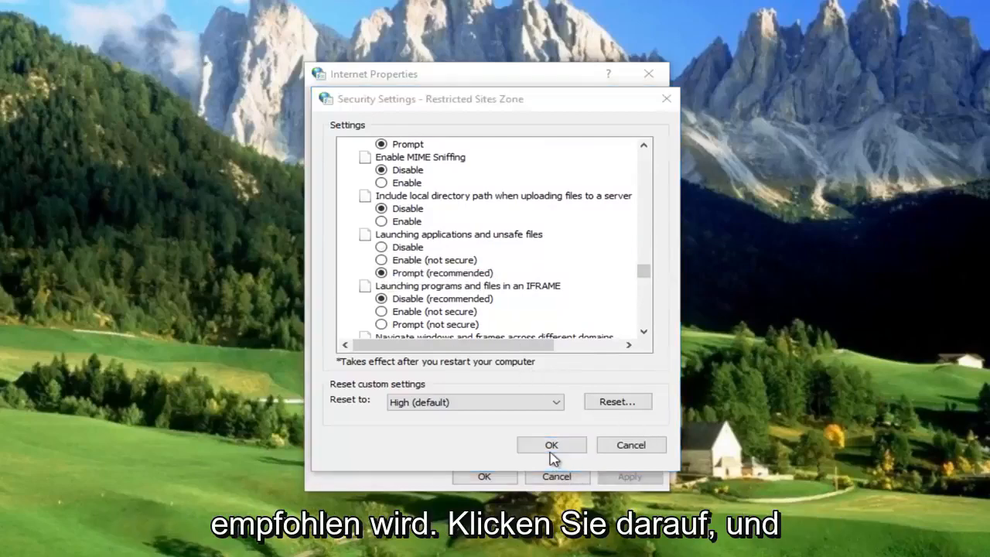
{"action": "left_click", "coordinate": [551, 444]}
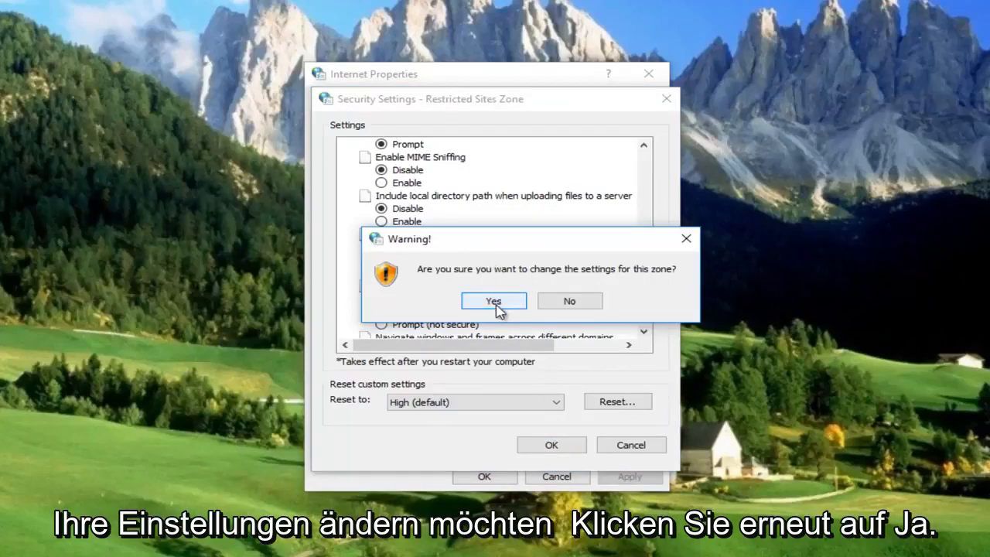
{"action": "left_click", "coordinate": [492, 300]}
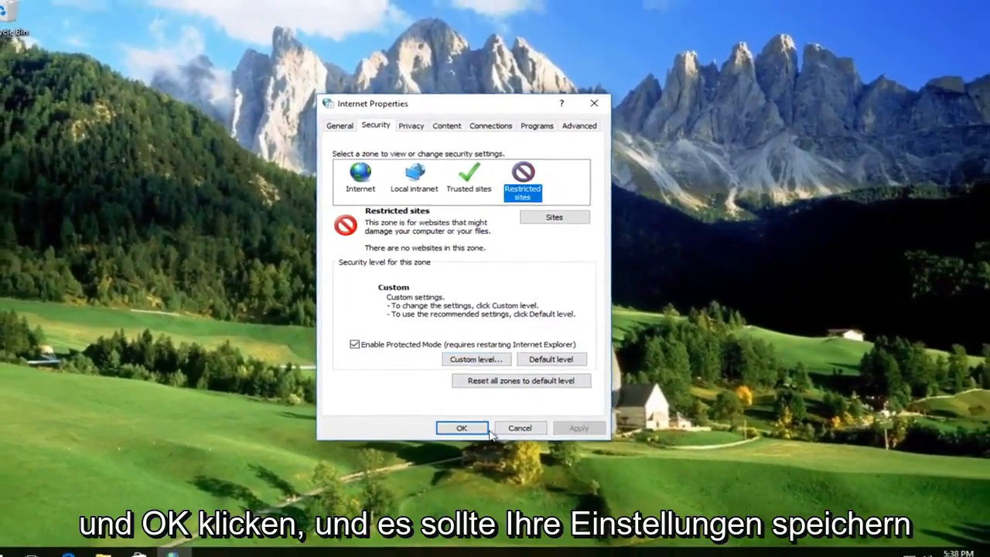
Save all settings and close Internet Properties to the desktop
{"action": "left_click", "coordinate": [461, 426]}
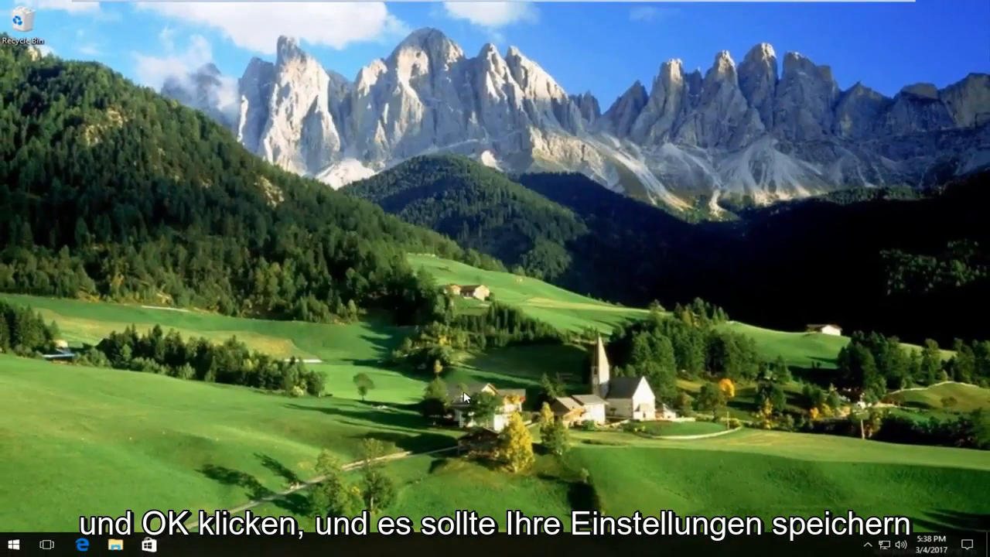